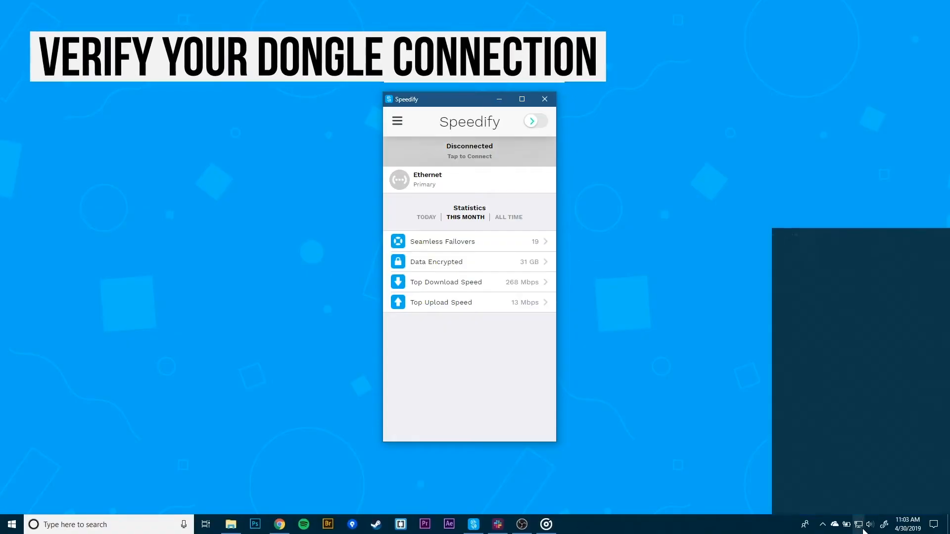
Check the Ethernet settings, then list the six network adapters, including Ethernet 7 on Network 3
{"action": "left_click", "coordinate": [857, 524]}
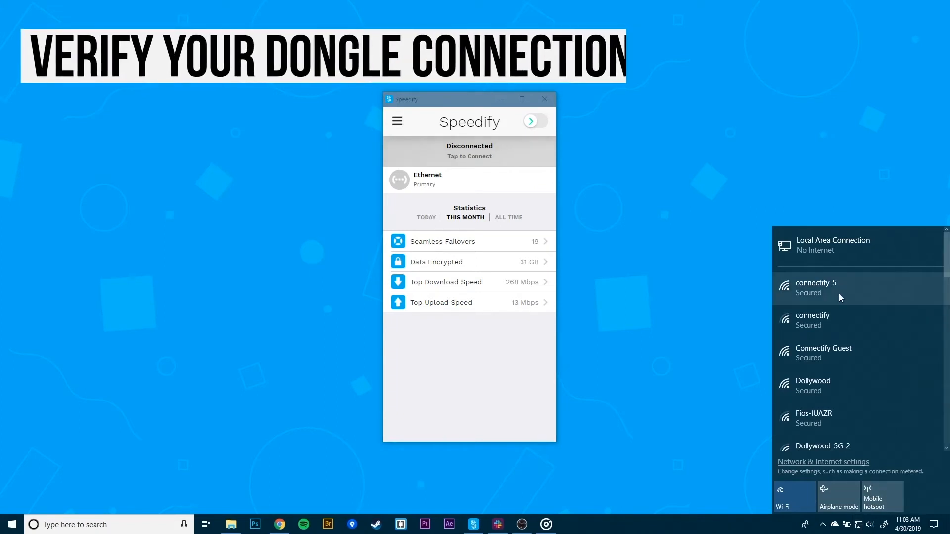
{"action": "left_click", "coordinate": [822, 462]}
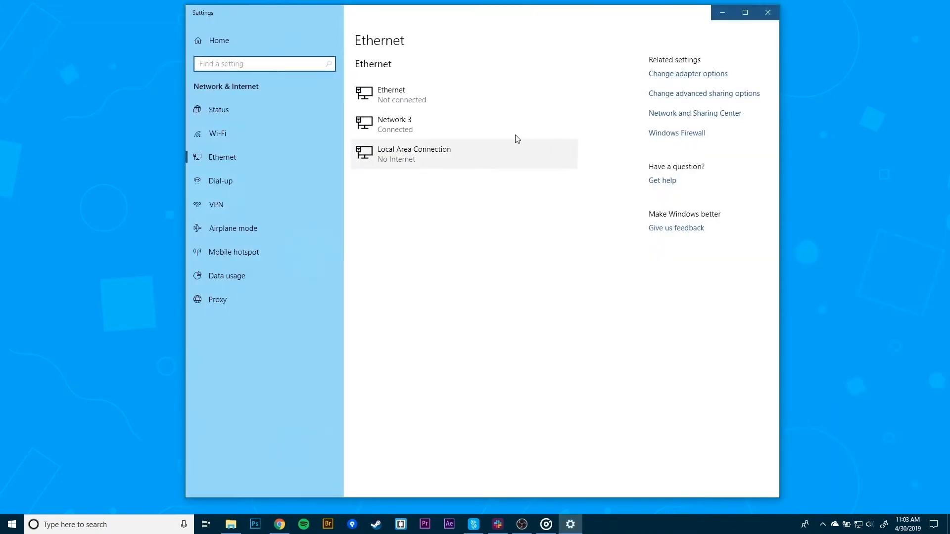
{"action": "mouse_move", "coordinate": [424, 124]}
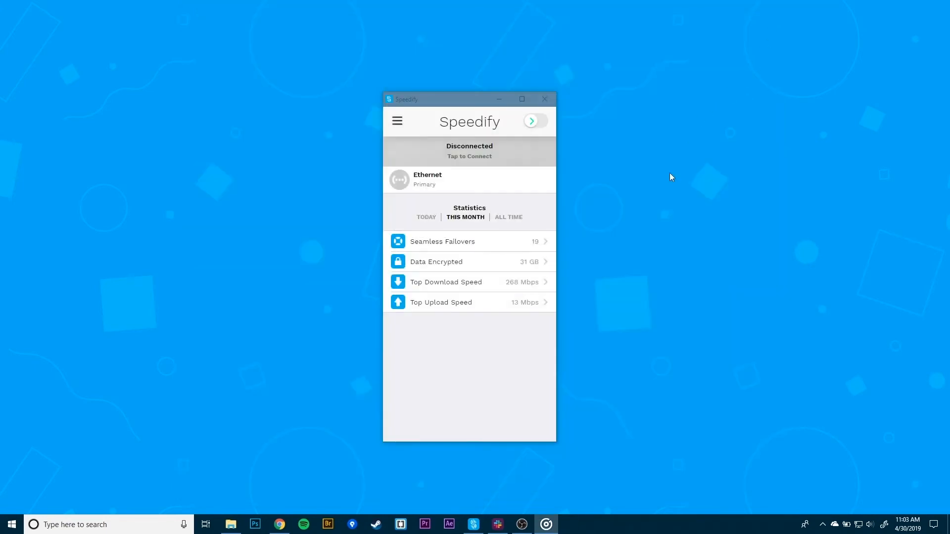
{"action": "mouse_move", "coordinate": [658, 230]}
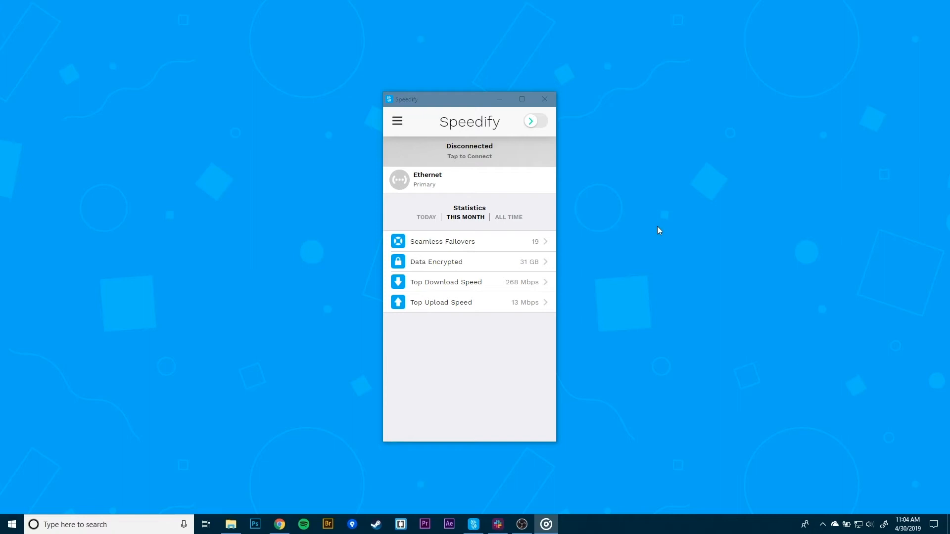
{"action": "right_click", "coordinate": [10, 524]}
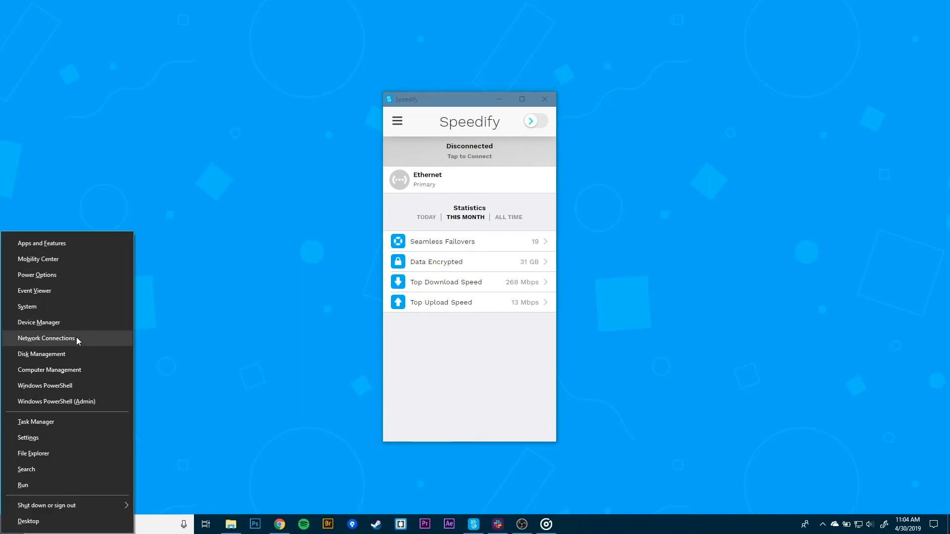
{"action": "left_click", "coordinate": [46, 338]}
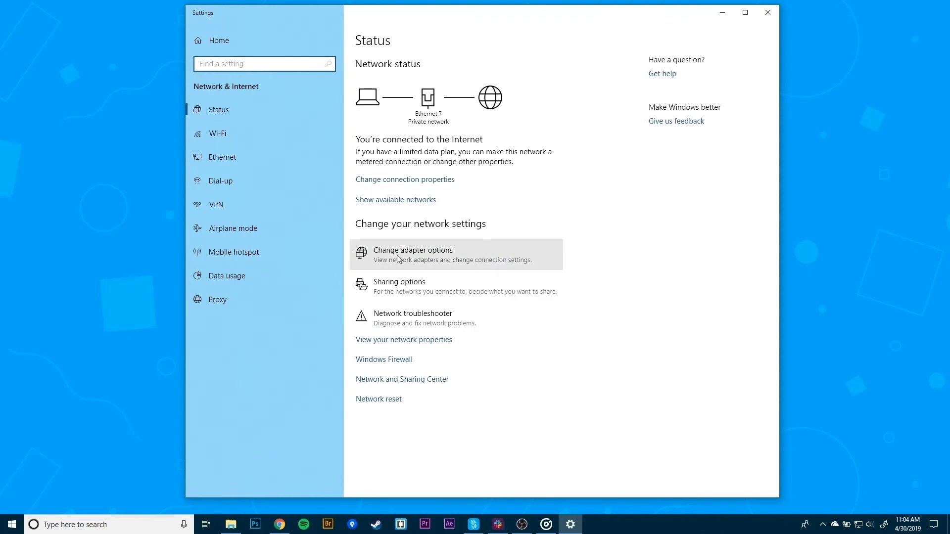
{"action": "left_click", "coordinate": [412, 250]}
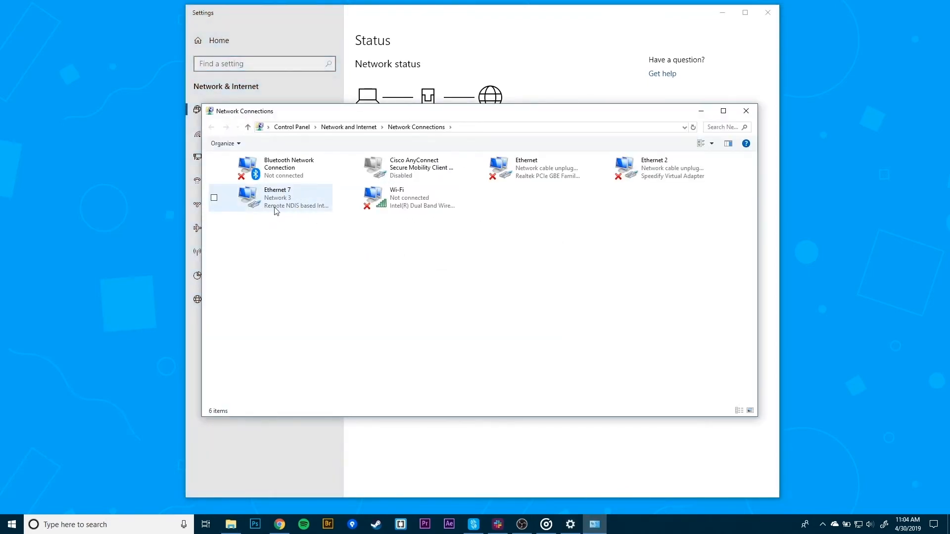
{"action": "left_click", "coordinate": [288, 239]}
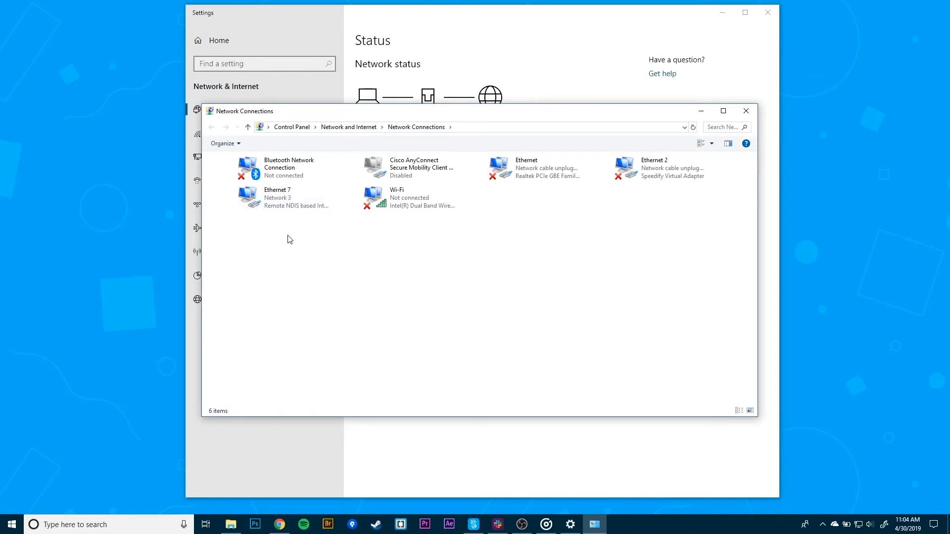
{"action": "mouse_move", "coordinate": [292, 232]}
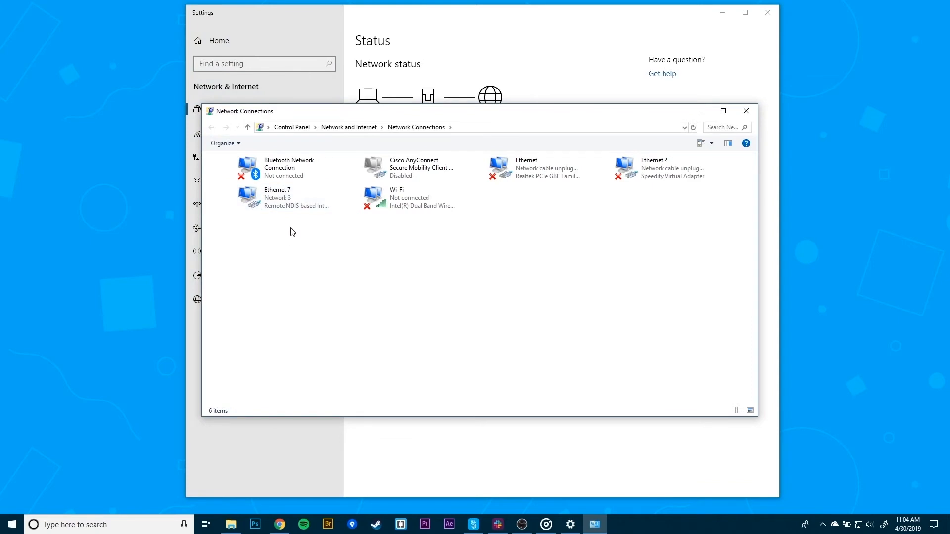
{"action": "mouse_move", "coordinate": [750, 154]}
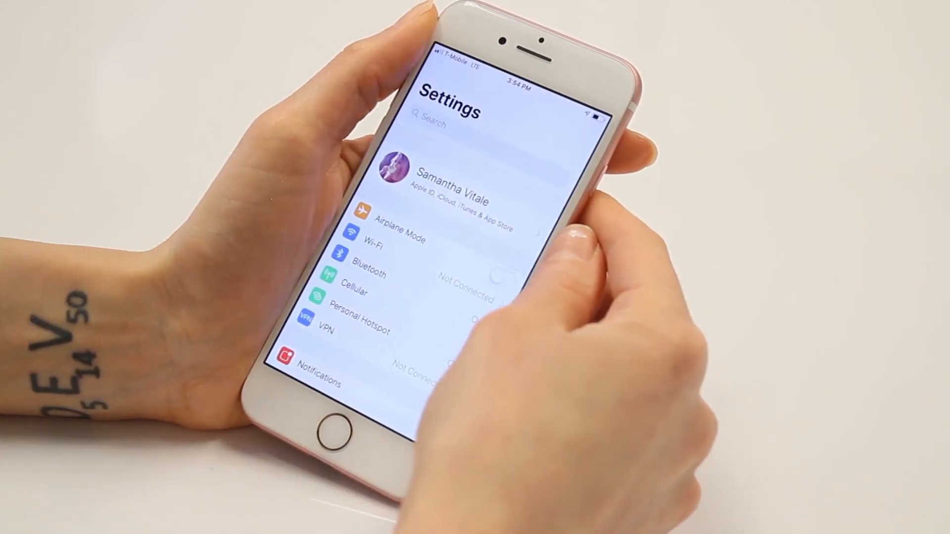
Switch on Allow Others to Join under Personal Hotspot and check the hotspot Wi-Fi password
{"action": "scroll", "scroll_direction": "down", "scroll_amount": 3}
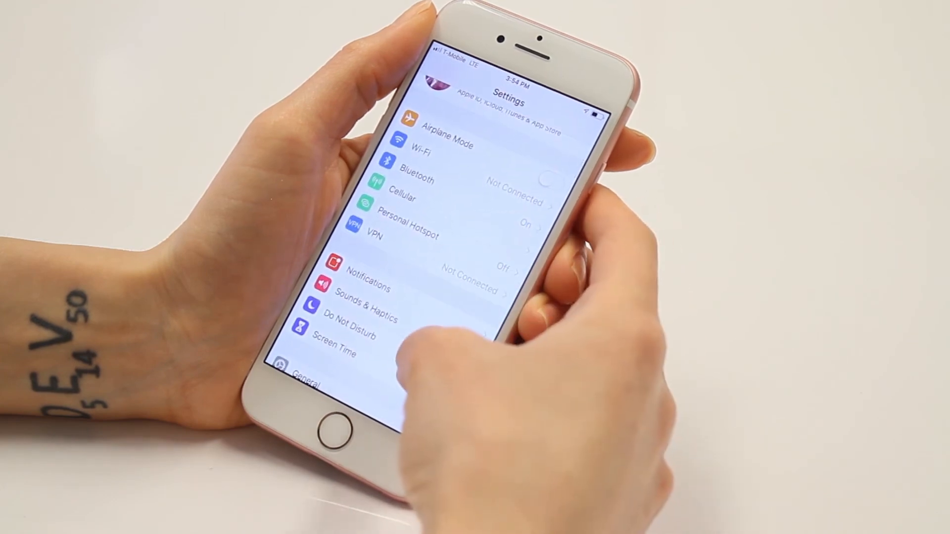
{"action": "left_click", "coordinate": [402, 229]}
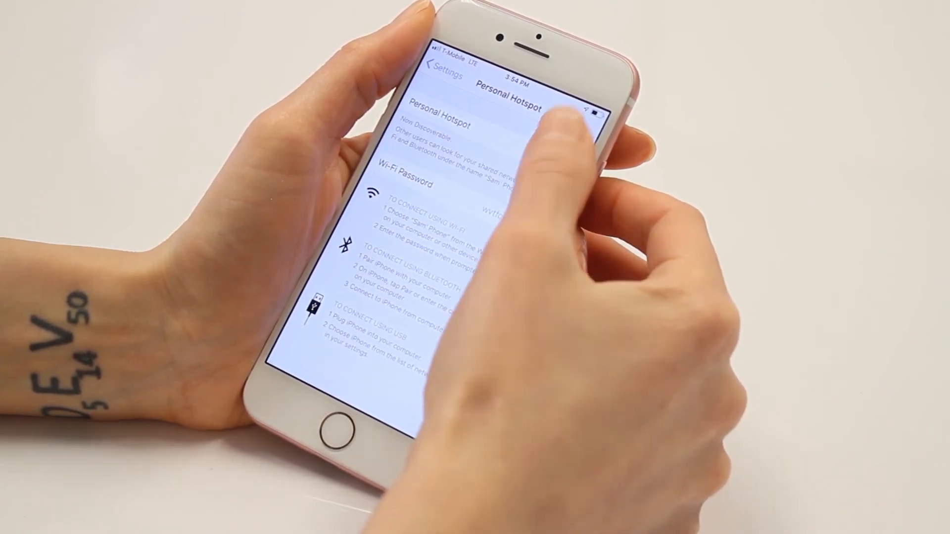
{"action": "left_click", "coordinate": [557, 154]}
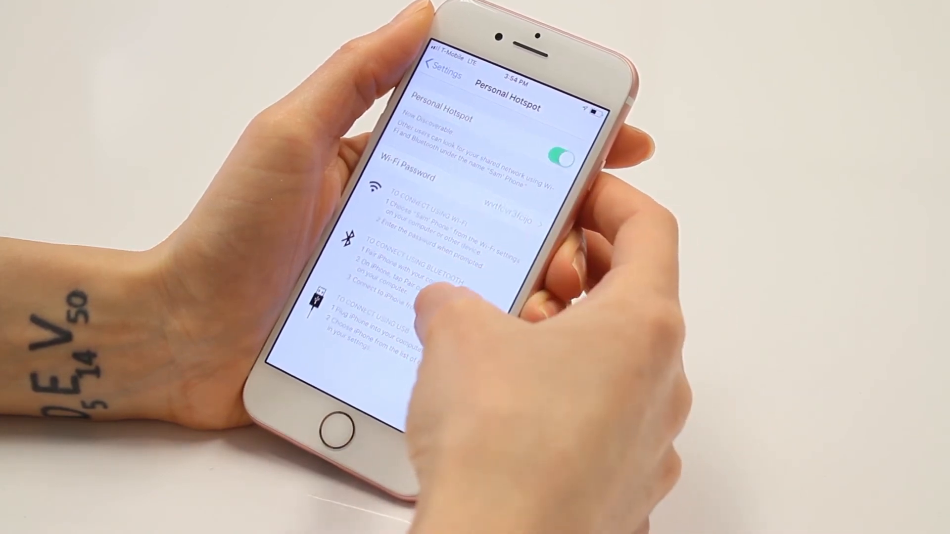
{"action": "left_click", "coordinate": [499, 200]}
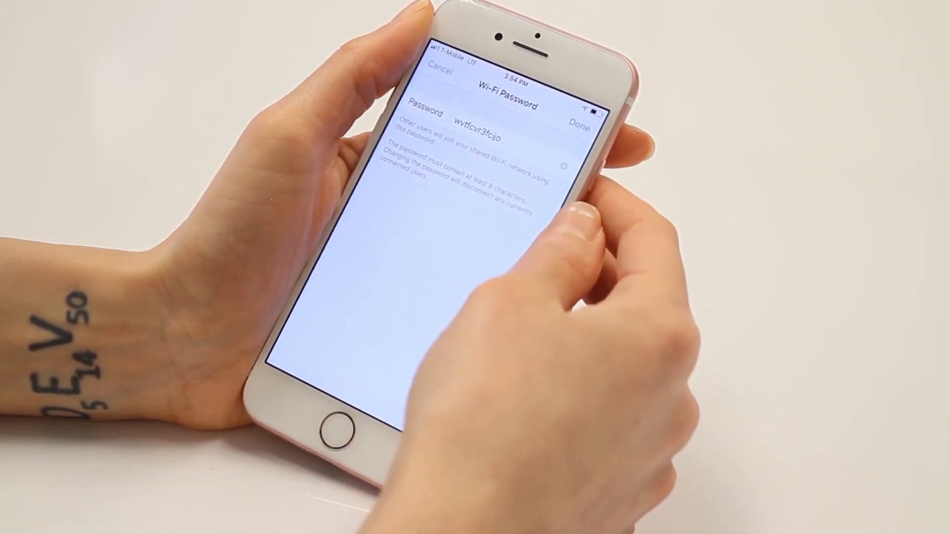
{"action": "left_click", "coordinate": [479, 115]}
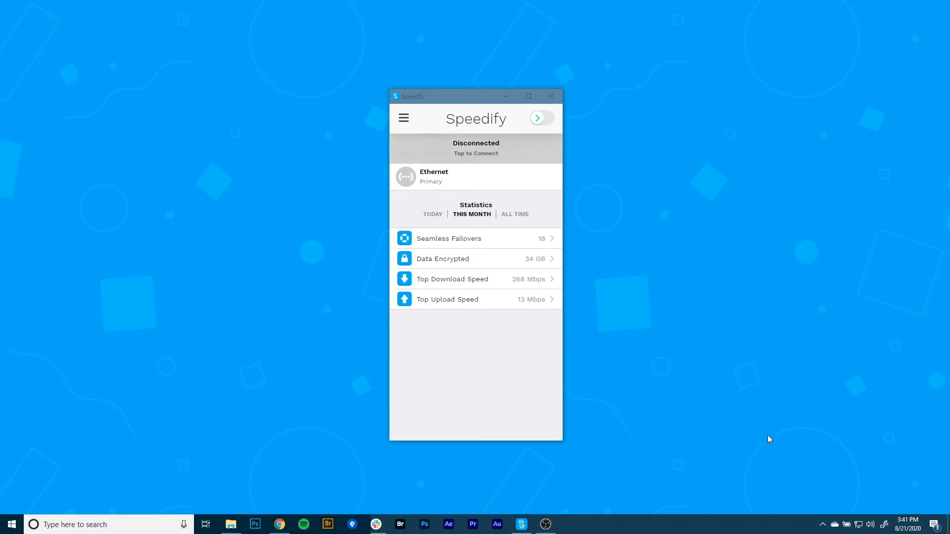
{"action": "mouse_move", "coordinate": [820, 470]}
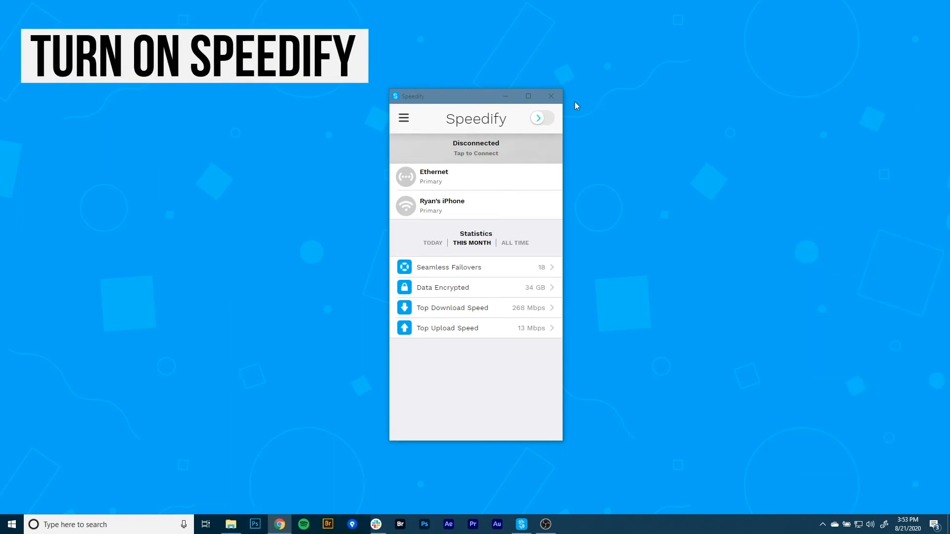
{"action": "left_click", "coordinate": [539, 118]}
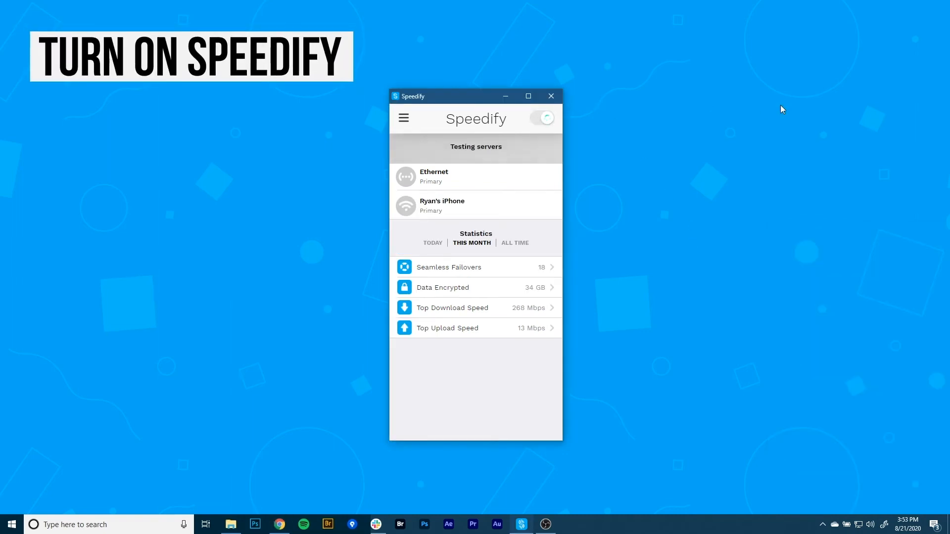
{"action": "left_click", "coordinate": [541, 117]}
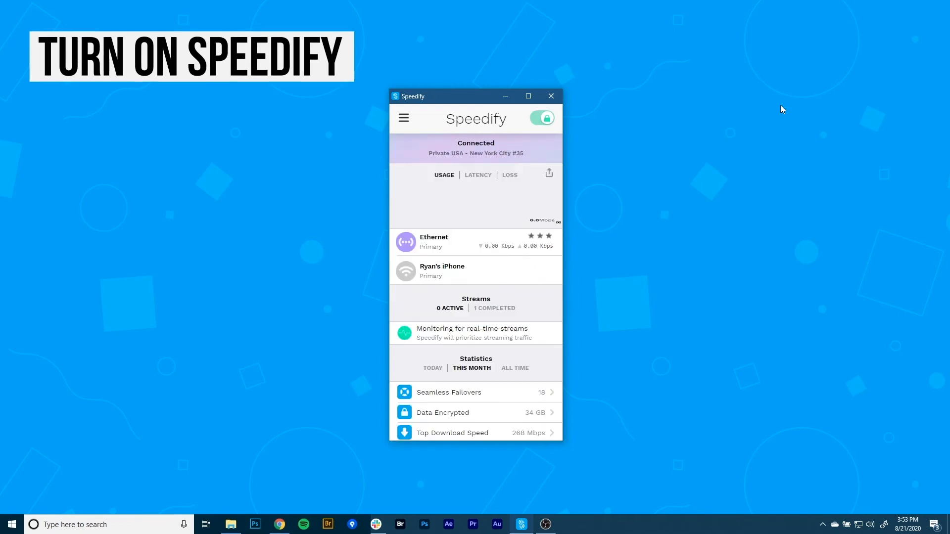